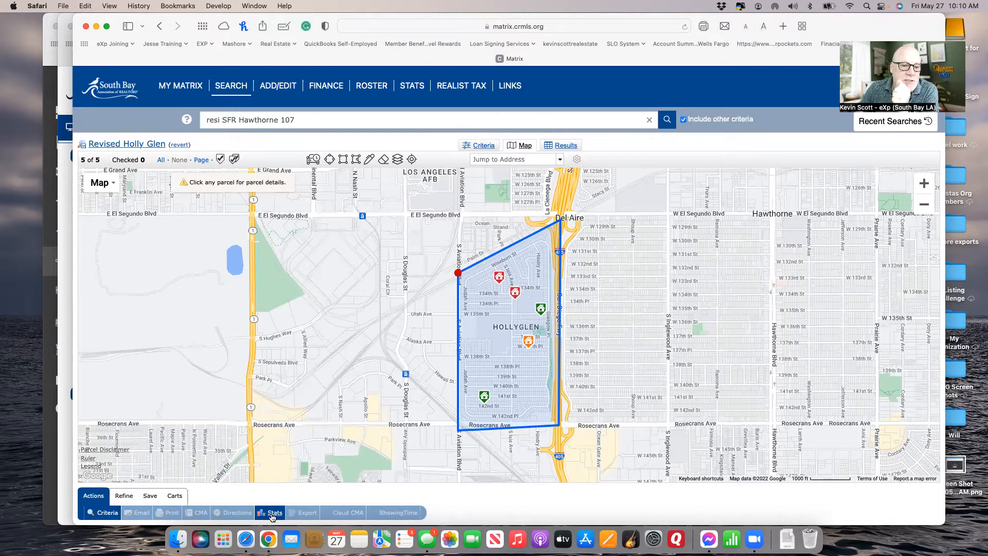
Generate a tabular Basic Market Statistics sheet for the five Holly Glen listings by status.
click(270, 511)
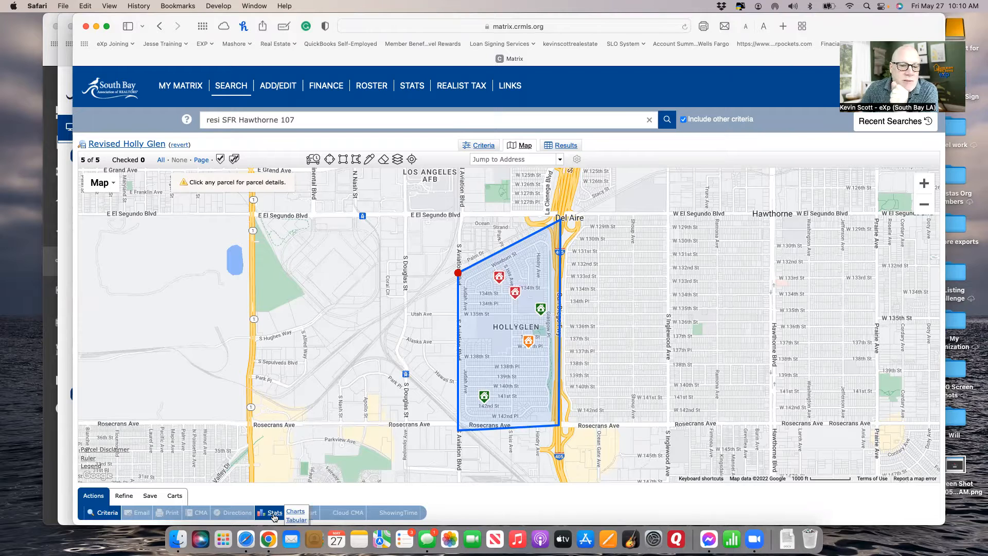
click(274, 513)
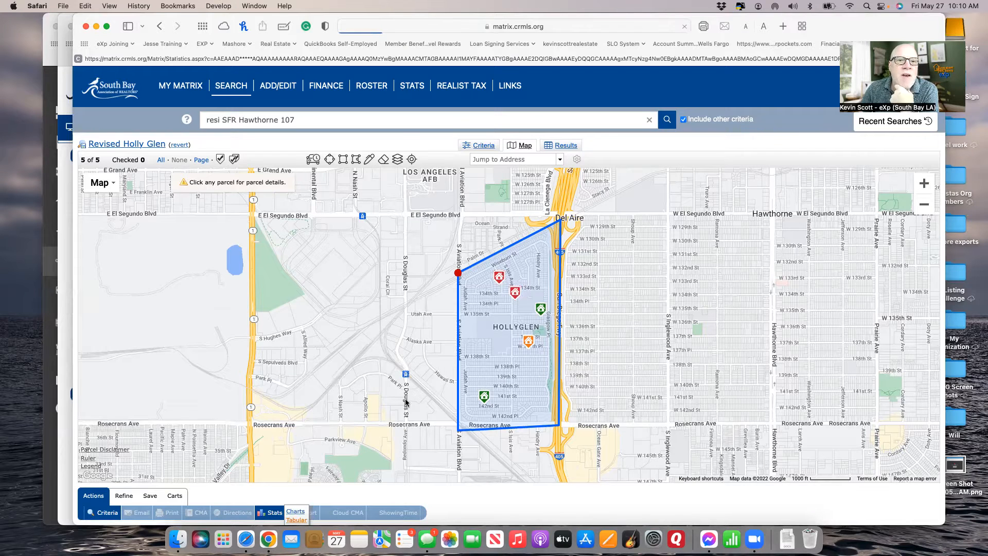
click(272, 512)
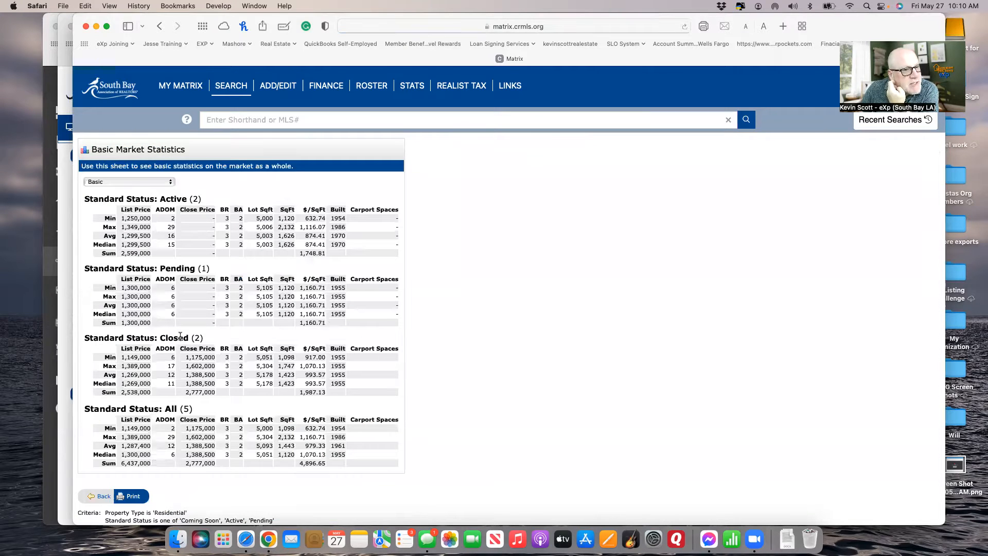